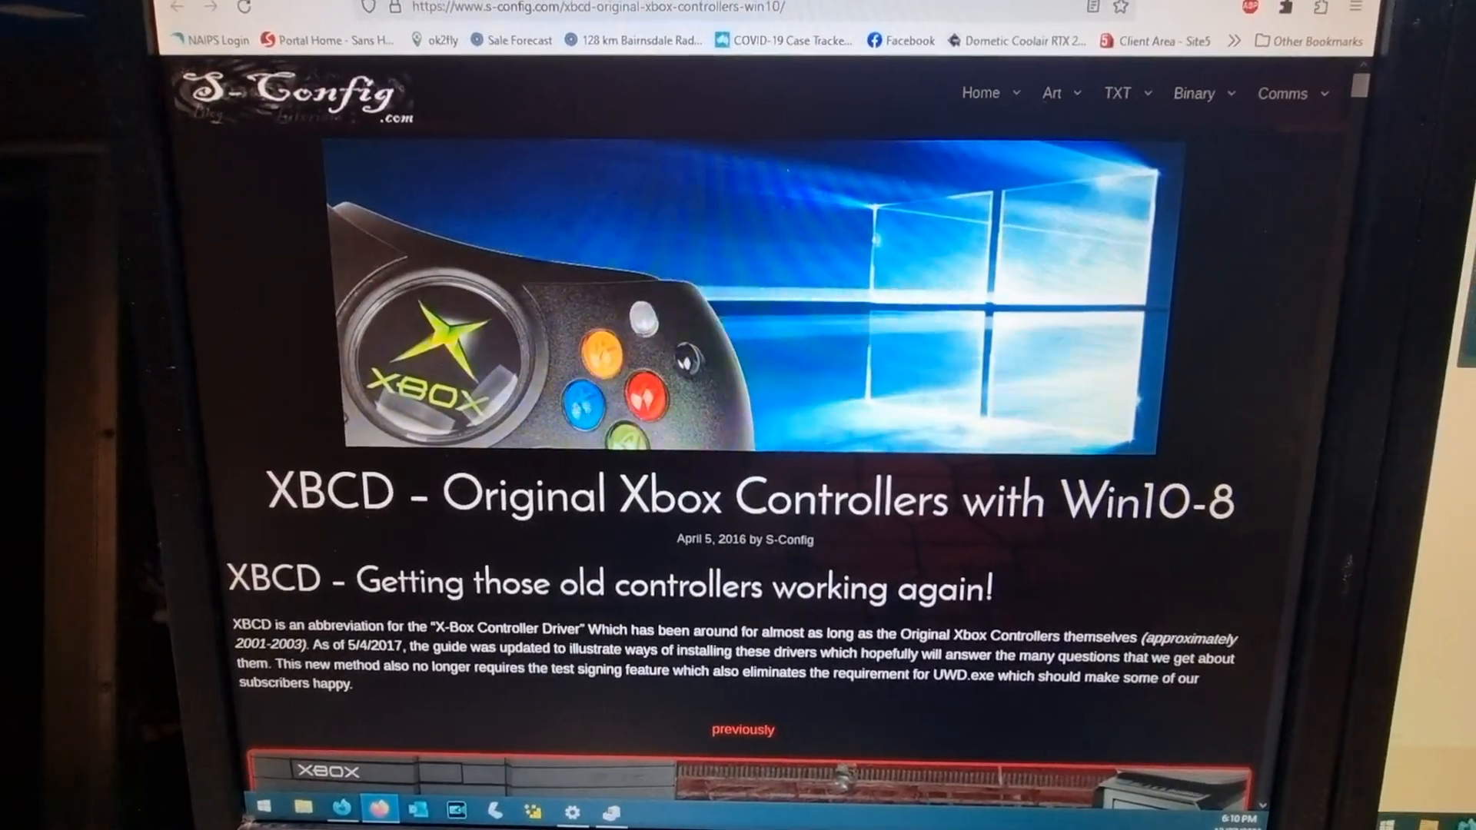
- Let the XBCD Xbox Controller driver update finish, then close the 'successfully updated' notice
{"action": "scroll", "scroll_direction": "down", "scroll_amount": 3}
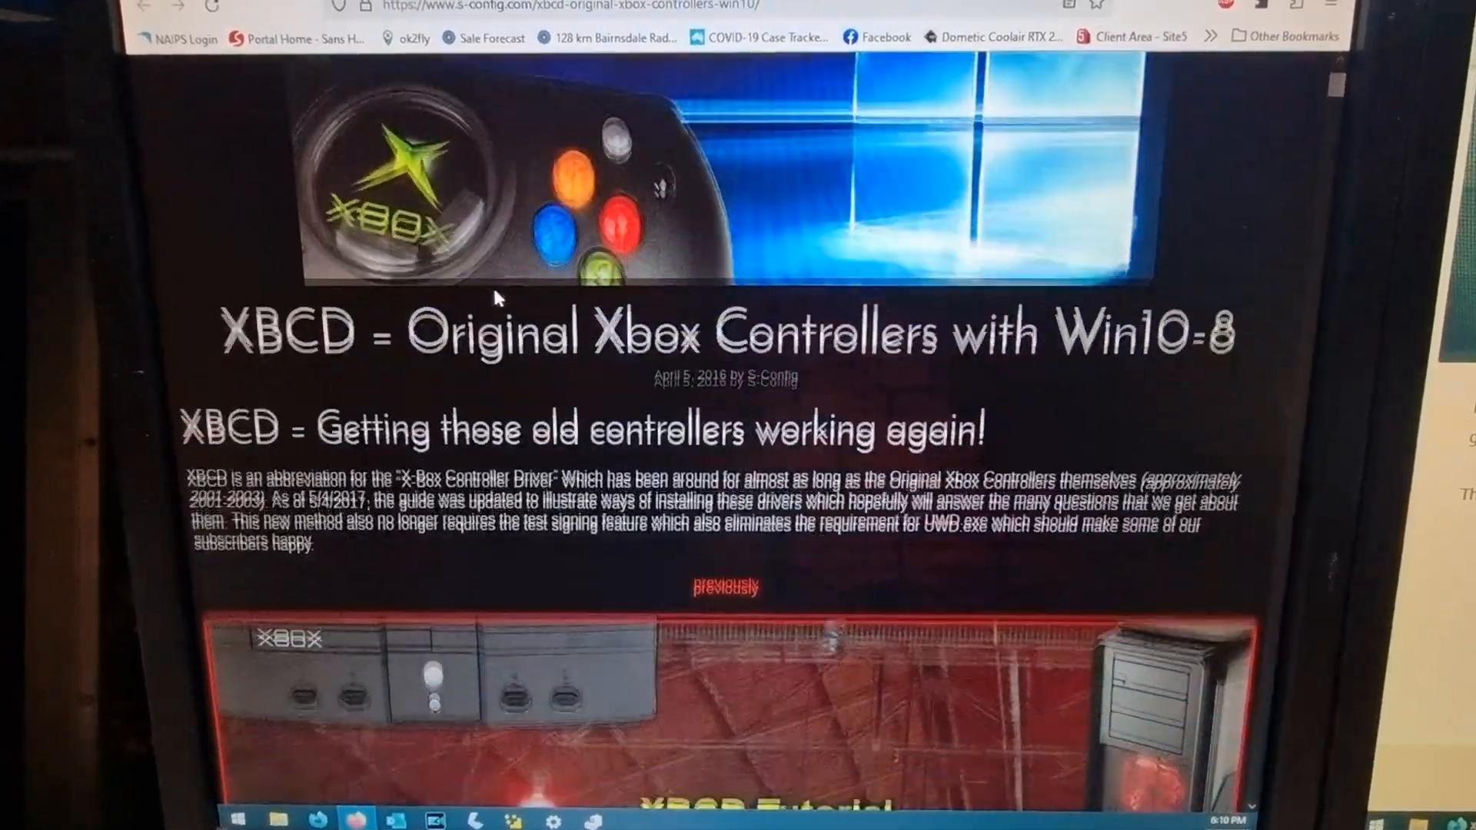
{"action": "scroll", "scroll_direction": "down", "scroll_amount": 3}
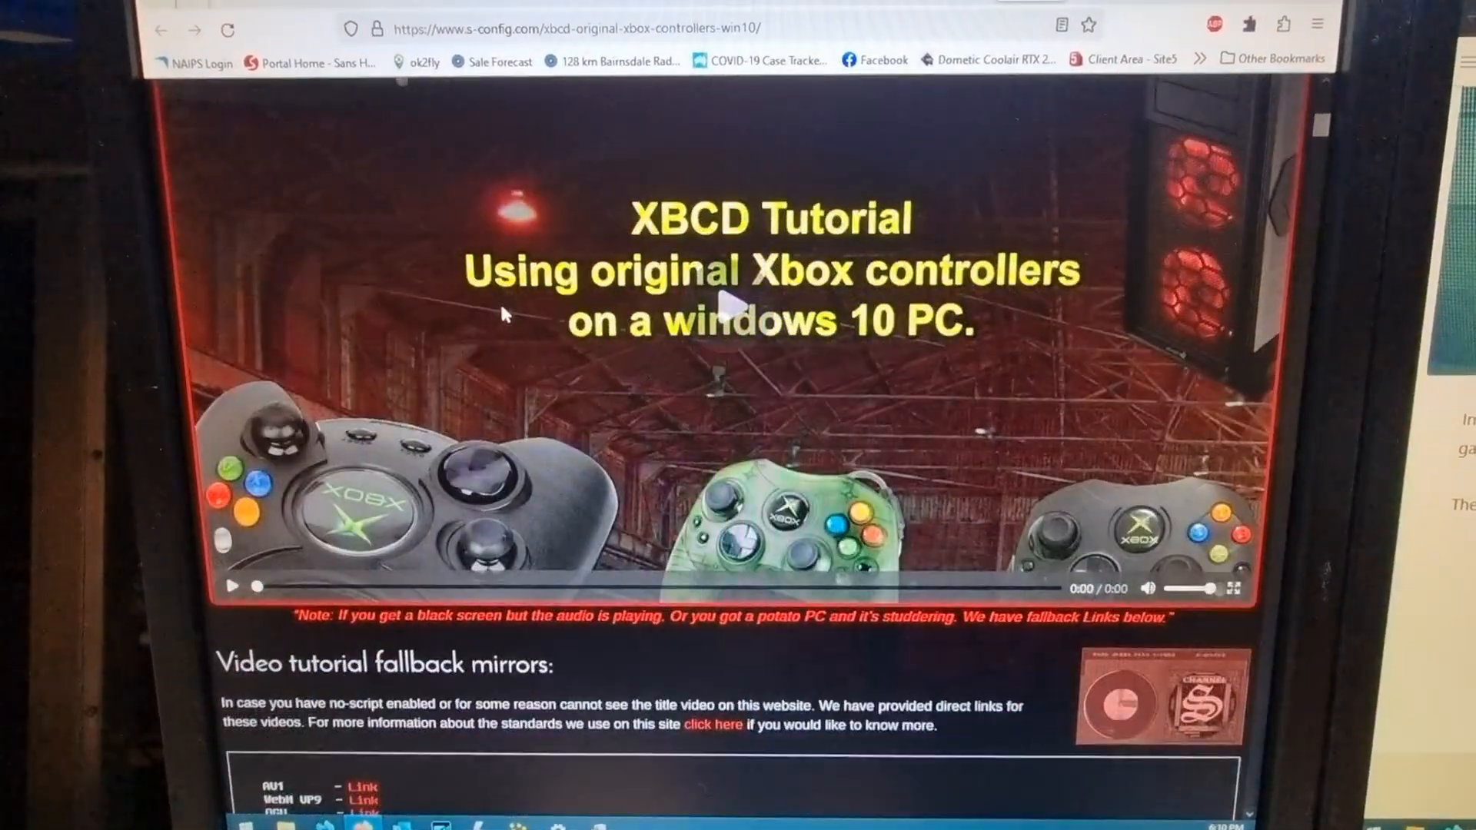
{"action": "scroll", "scroll_direction": "down", "scroll_amount": 3}
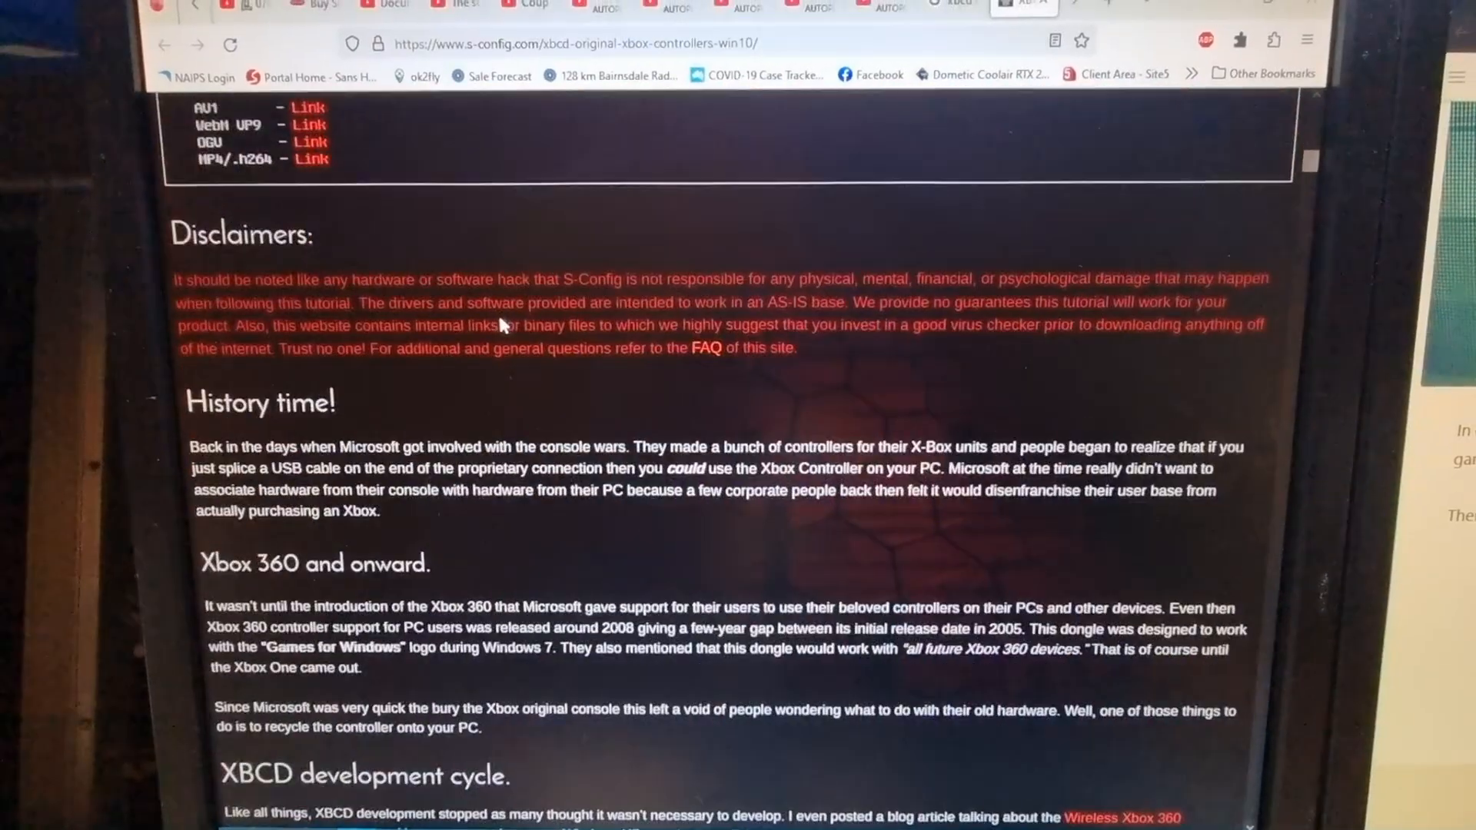
{"action": "scroll", "scroll_direction": "down", "scroll_amount": 3}
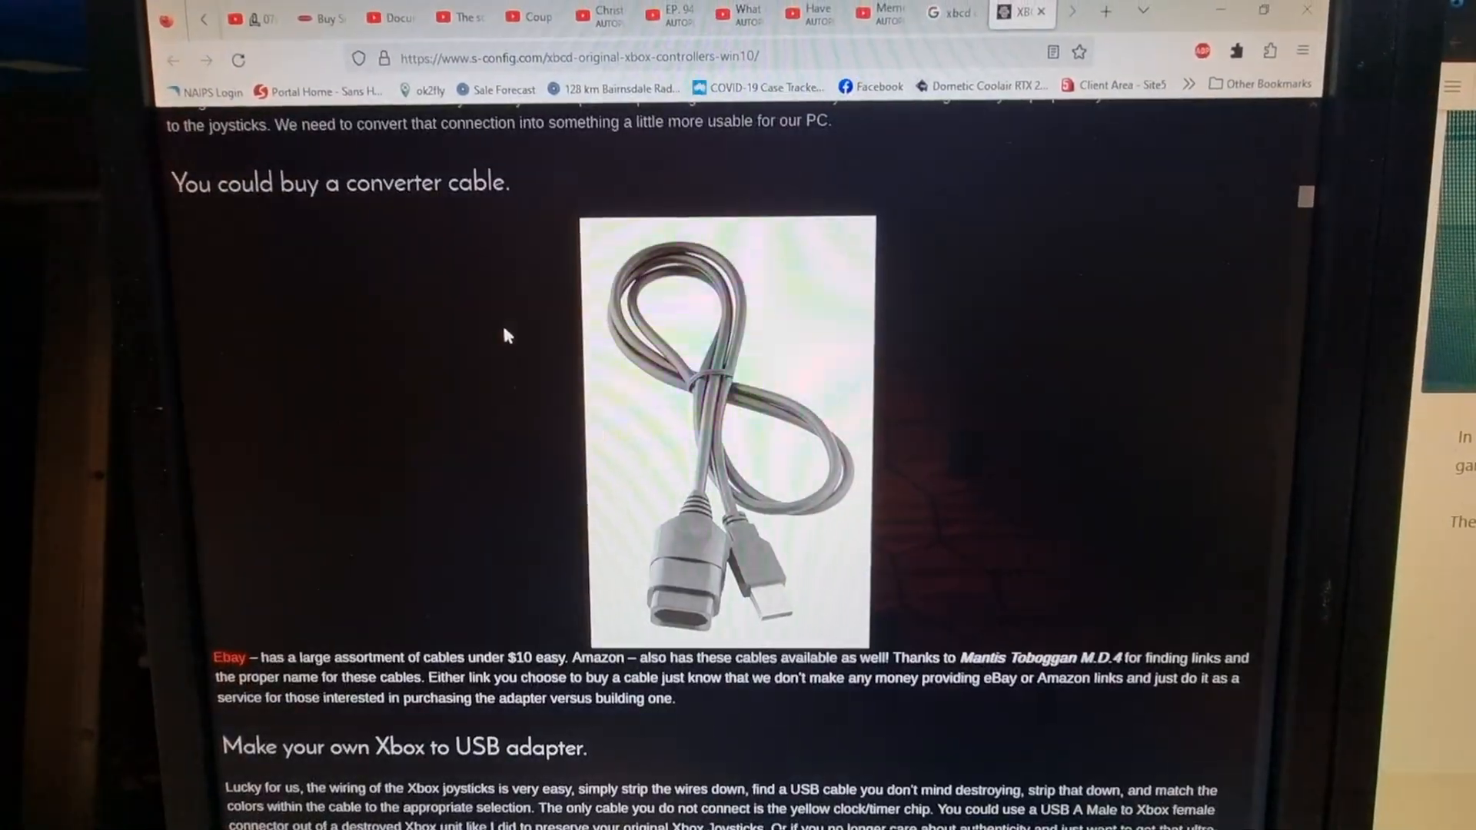
{"action": "scroll", "scroll_direction": "down", "scroll_amount": 3}
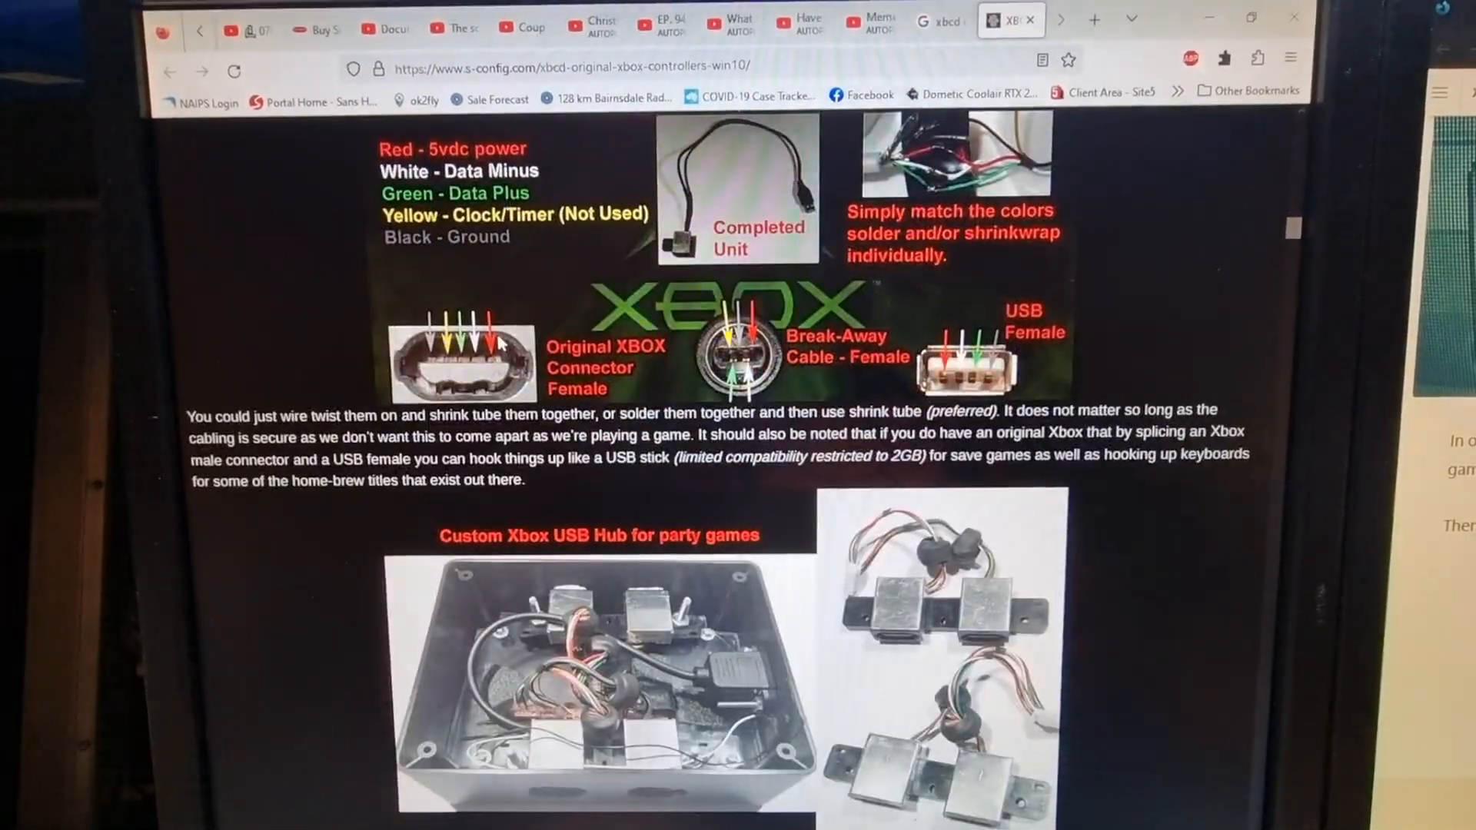
{"action": "scroll", "scroll_direction": "down", "scroll_amount": 3}
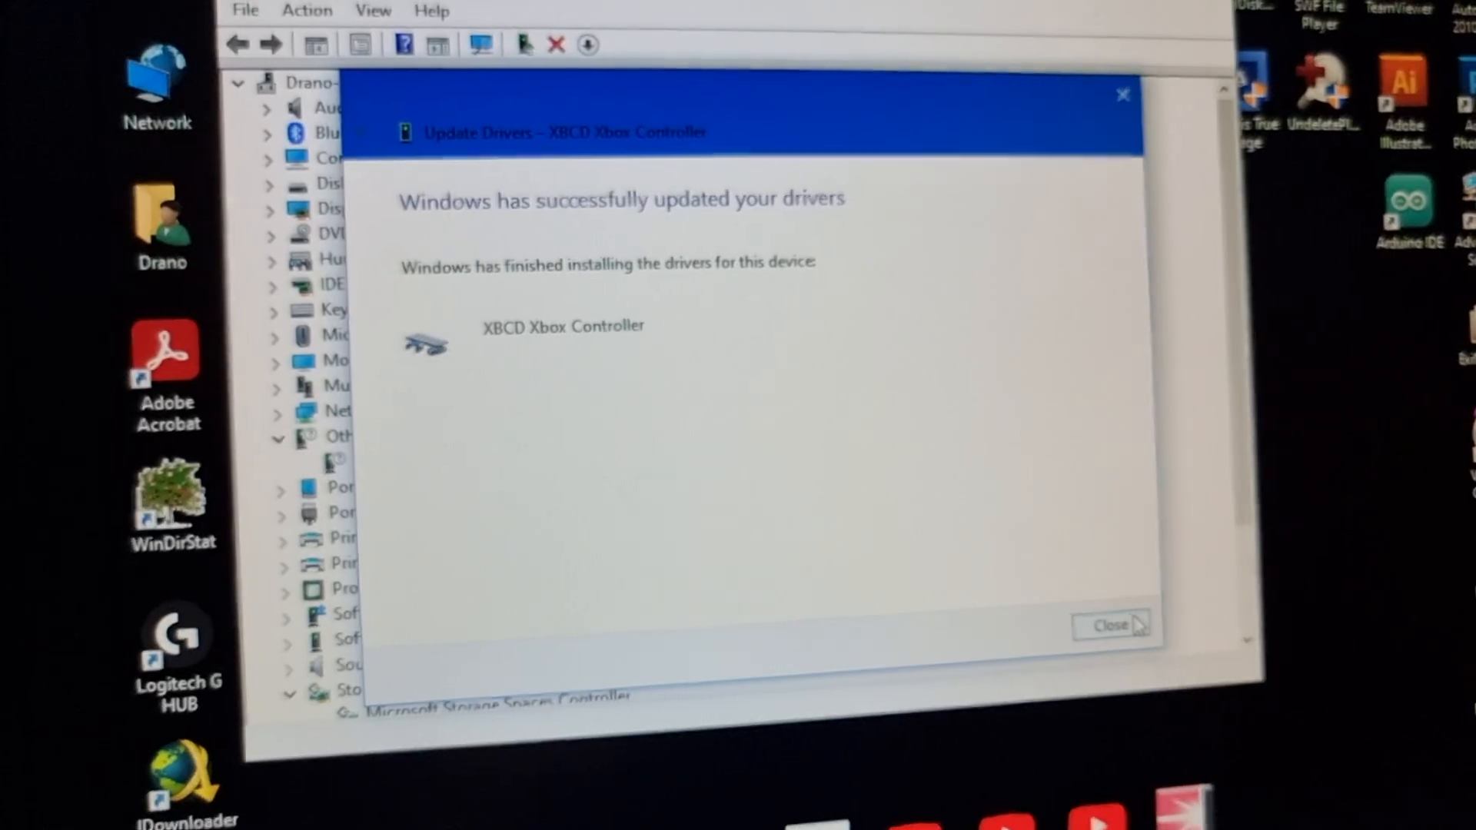
{"action": "left_click", "coordinate": [1111, 625]}
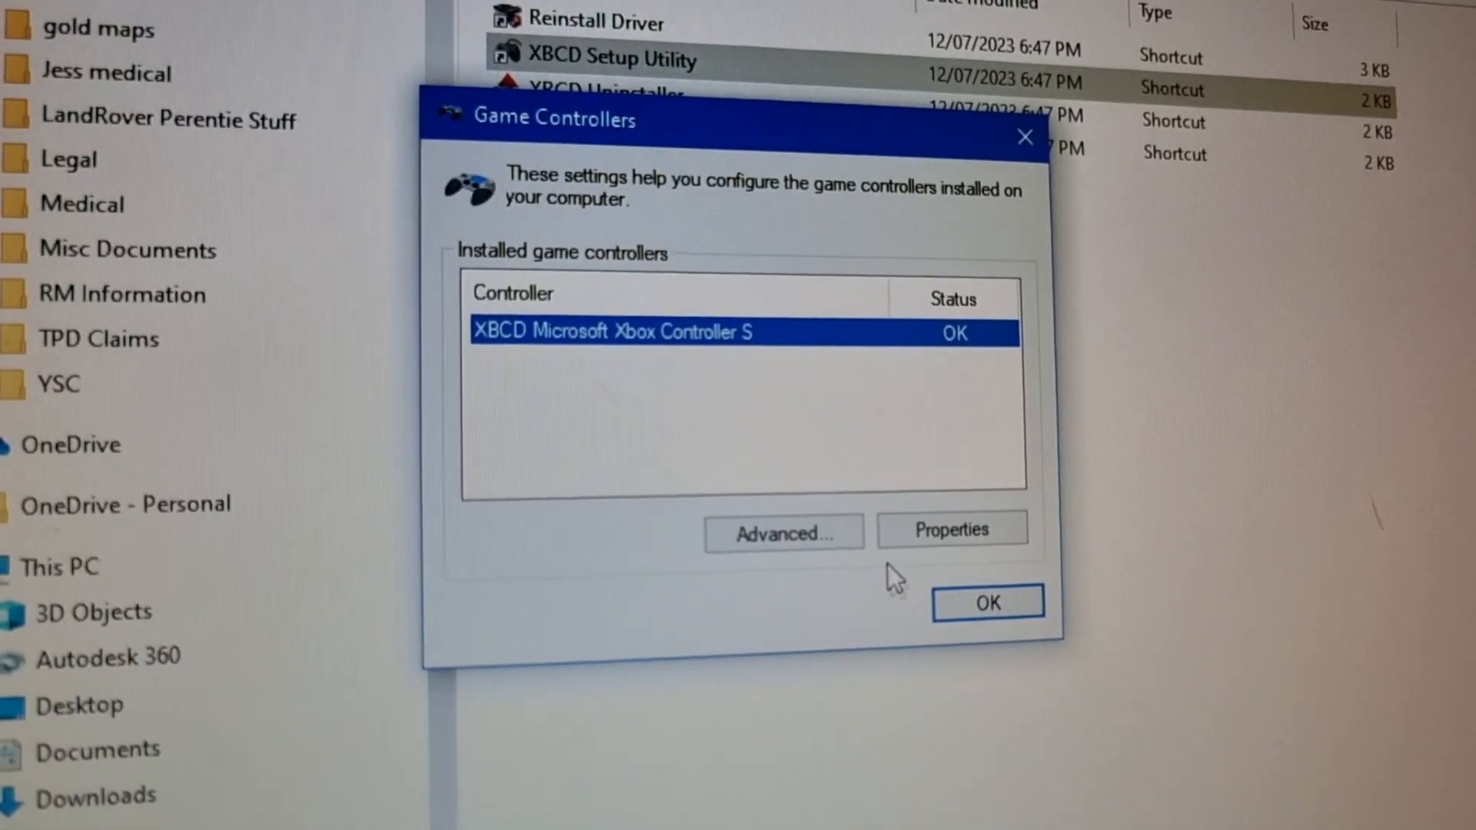
- Open Properties for the XBCD Microsoft Xbox Controller S to show its axes-and-buttons test page
{"action": "left_click", "coordinate": [951, 529]}
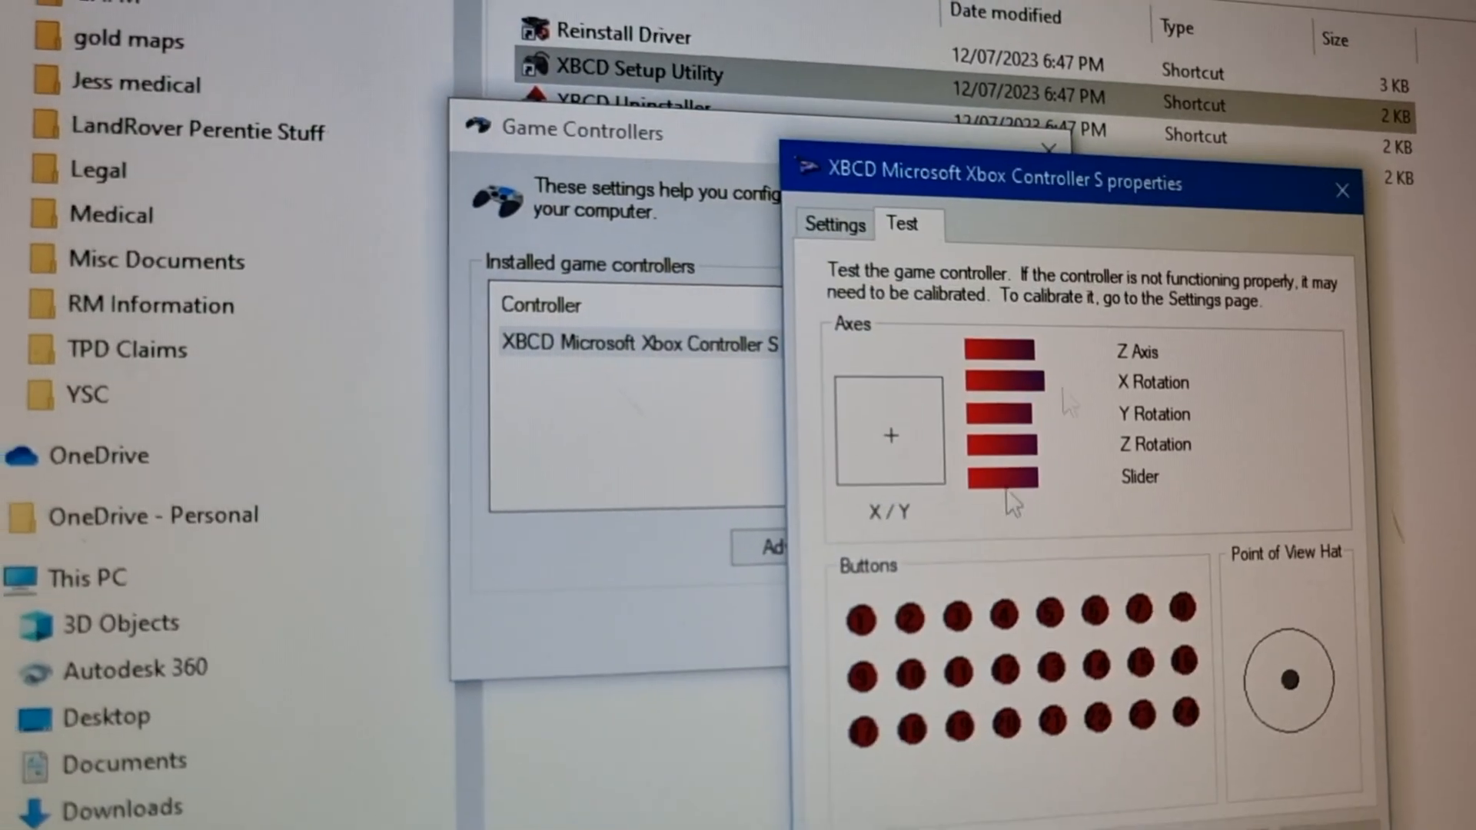